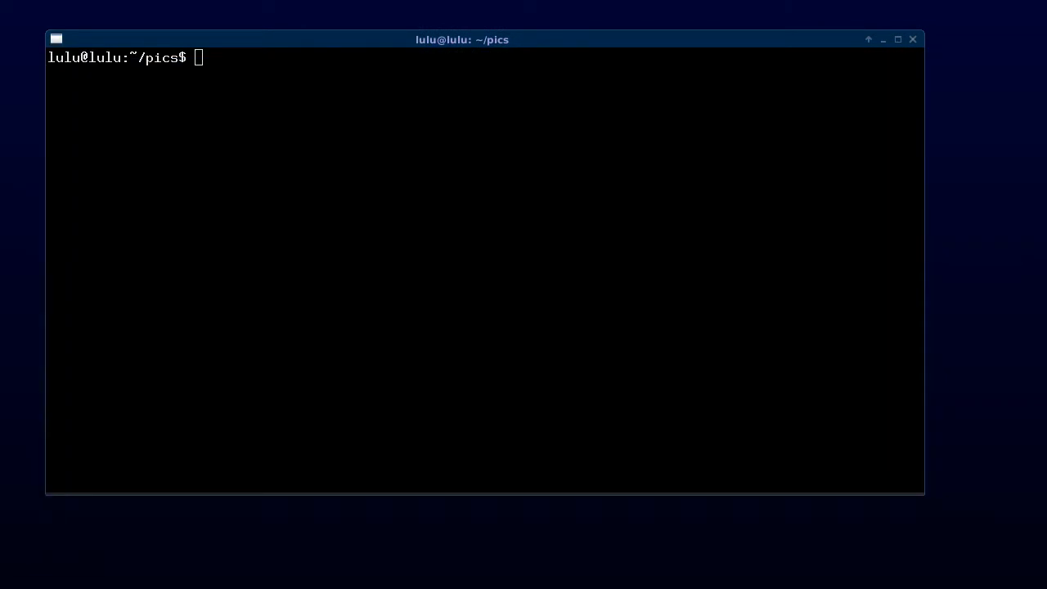
Step: Install gphoto2 via apt-get and look up its help, man page and auto-detect options
{"action": "type", "text": "sudo apt-get install gphoto2"}
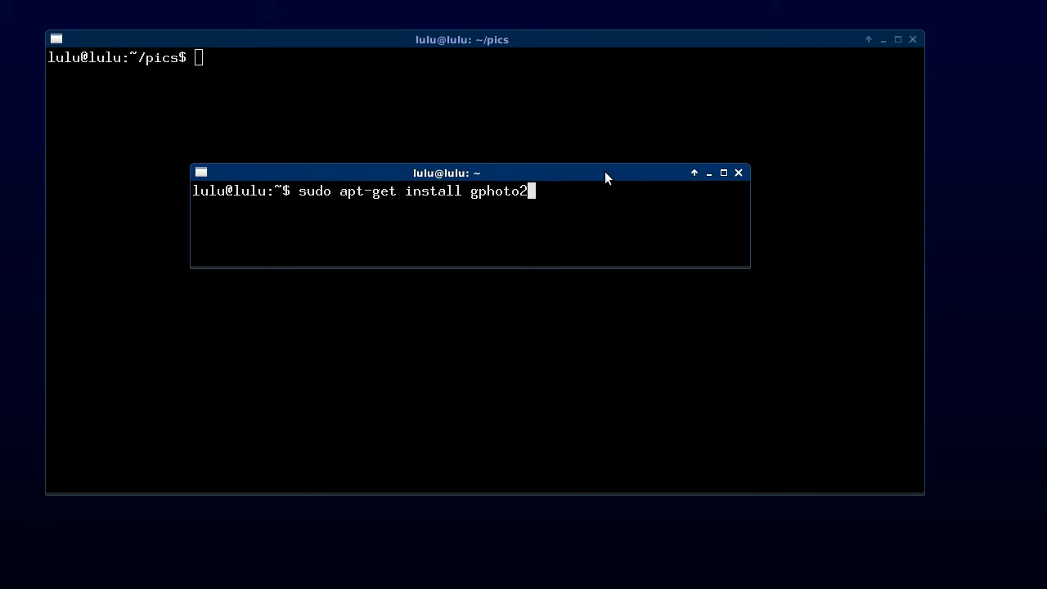
{"action": "left_click", "coordinate": [738, 173]}
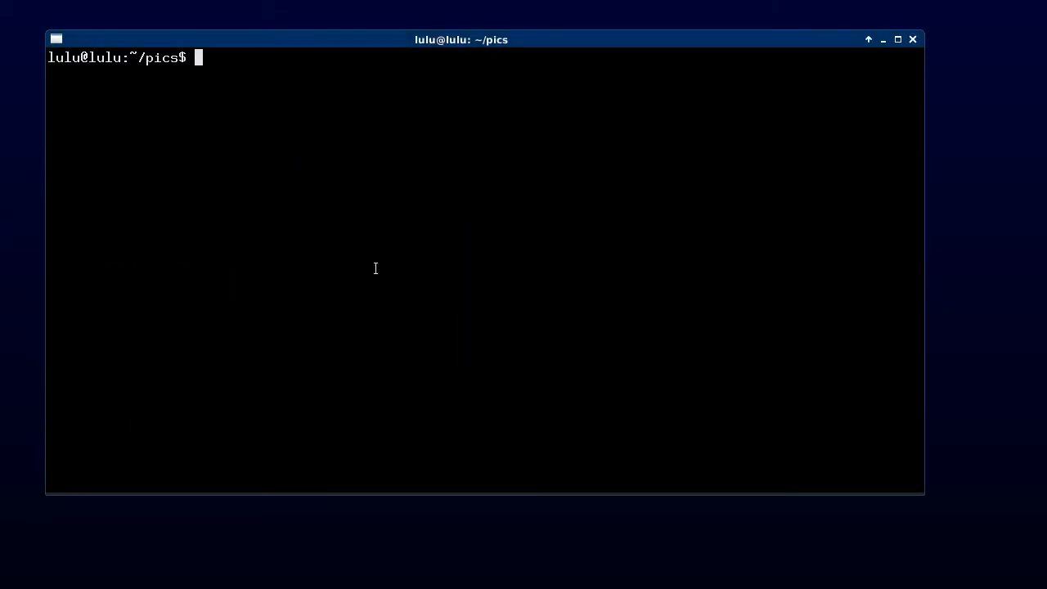
{"action": "type", "text": "g"}
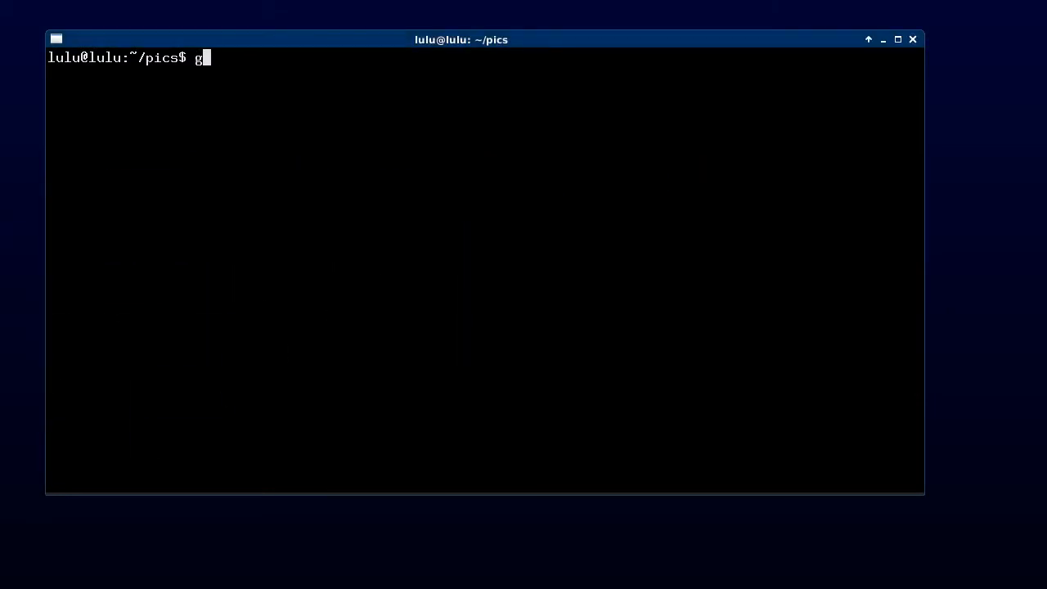
{"action": "type", "text": "photo2 -?"}
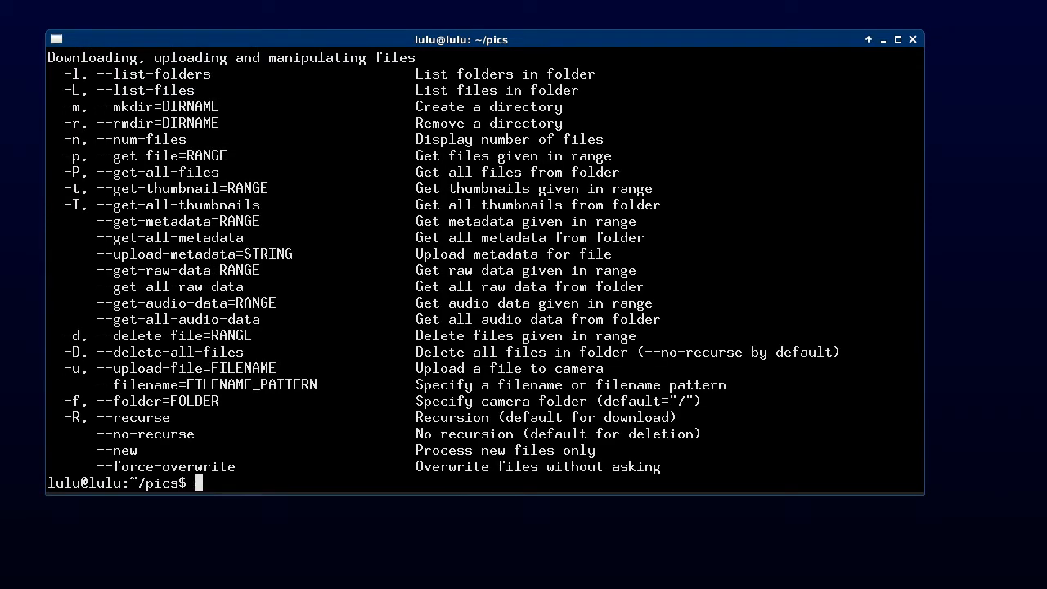
{"action": "type", "text": "man"}
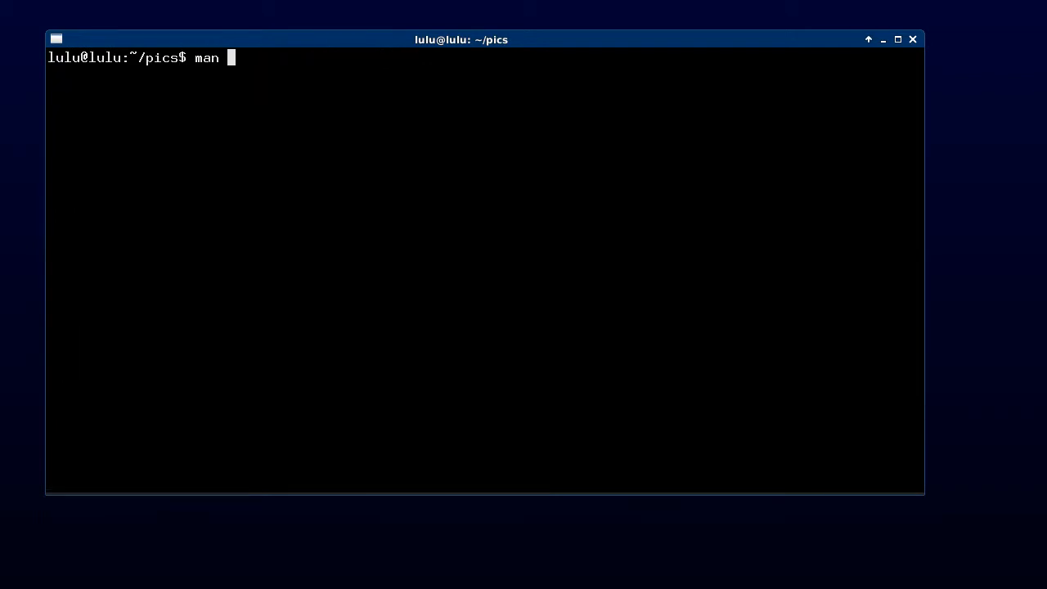
{"action": "type", "text": "gphoto"}
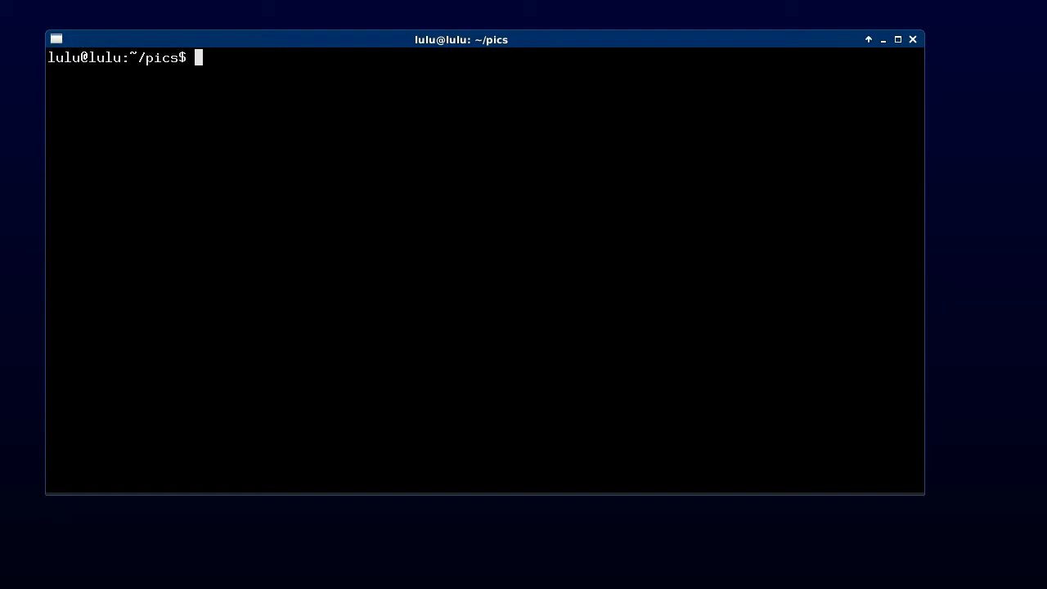
{"action": "type", "text": "gp"}
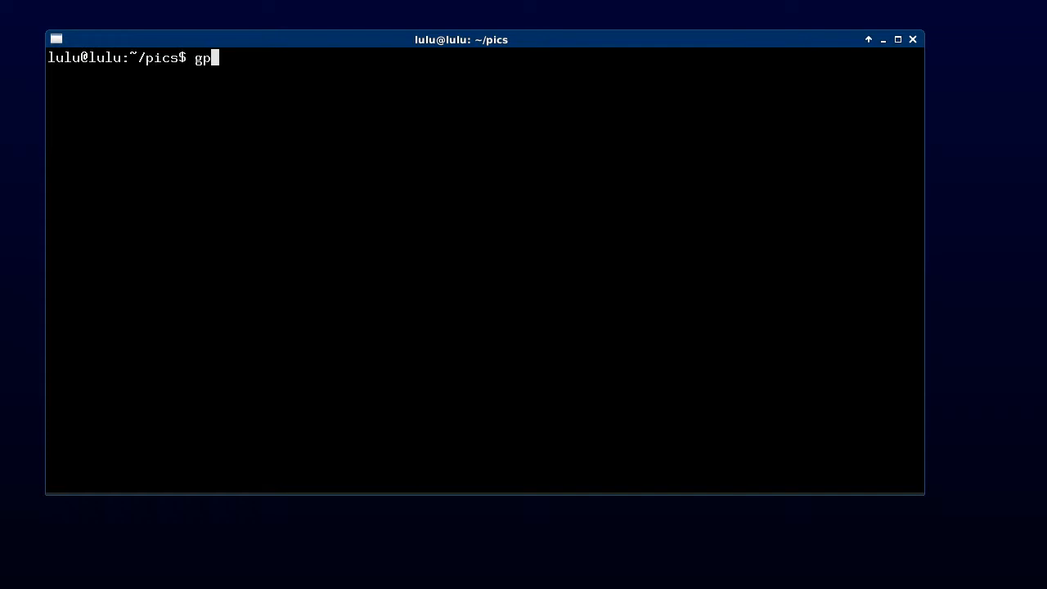
{"action": "type", "text": "hoto2 --a"}
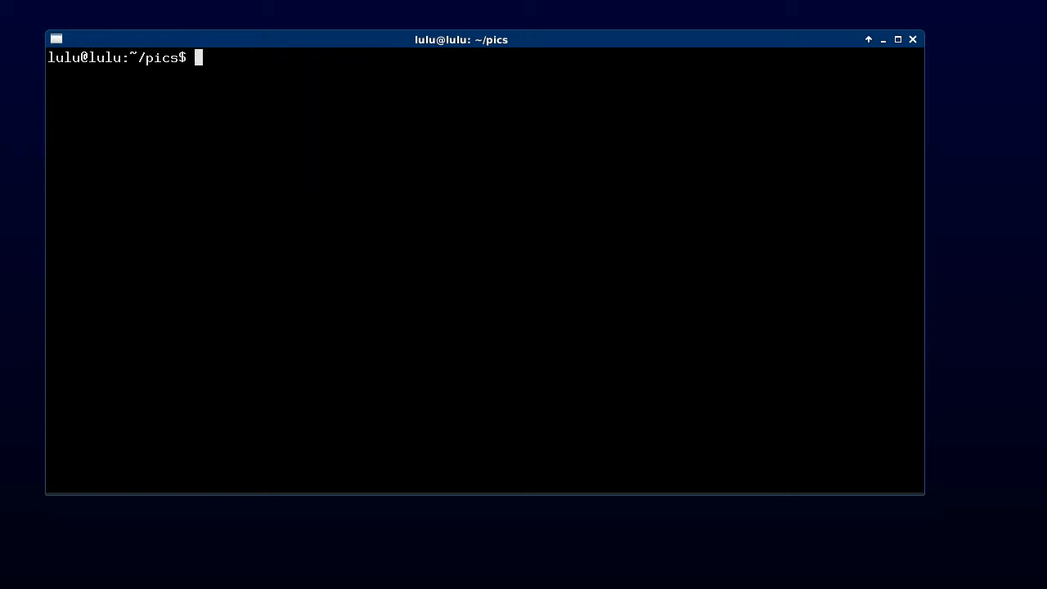
Step: Download all camera files into ~/pics, overwrite IMG_2336.JPG with y, list camera files, then clear
{"action": "type", "text": "gphoto"}
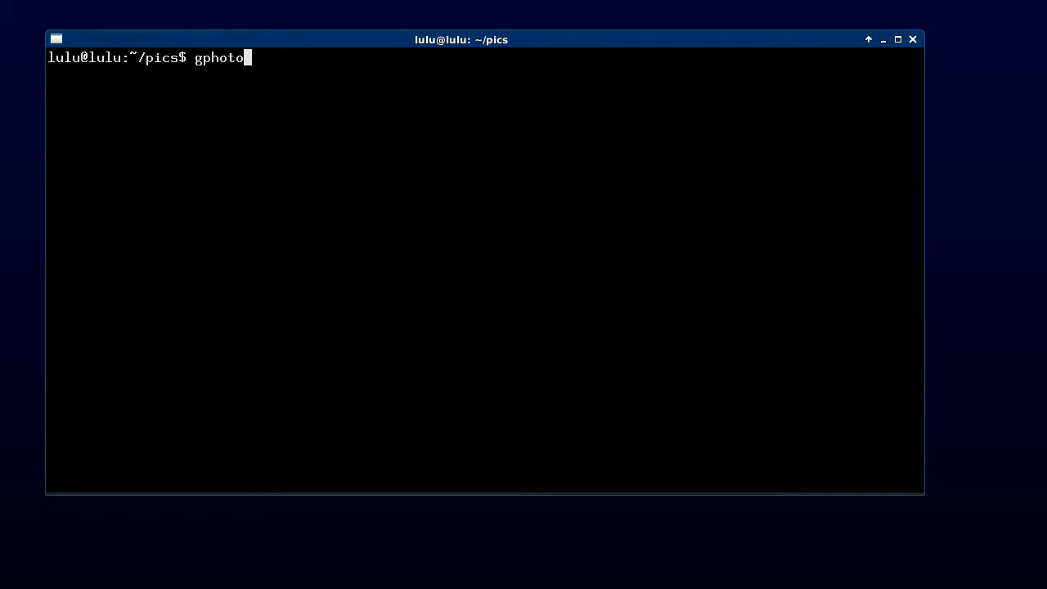
{"action": "type", "text": "2 --get-all-files"}
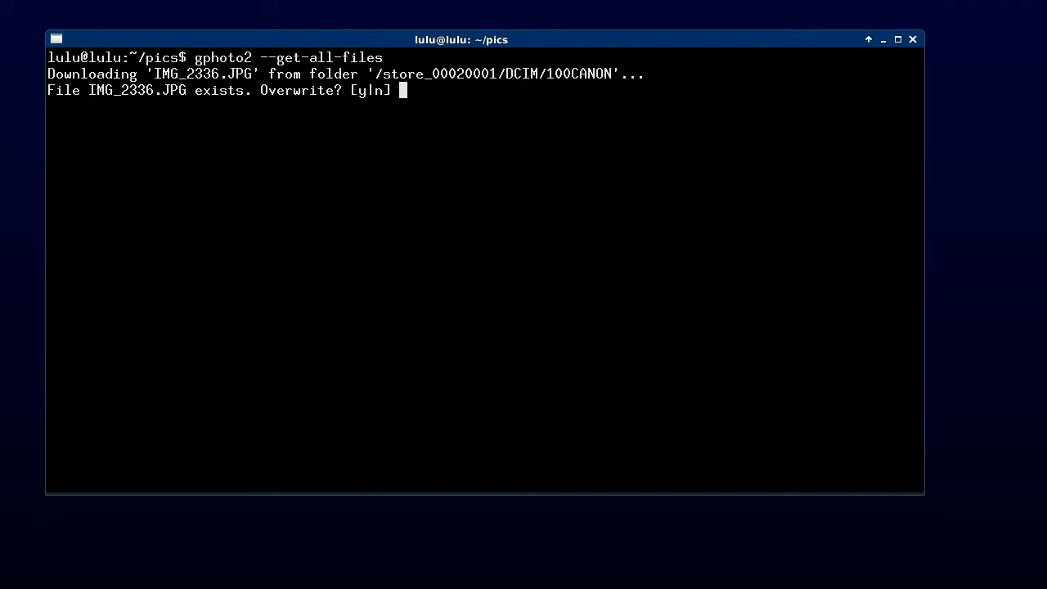
{"action": "type", "text": "y"}
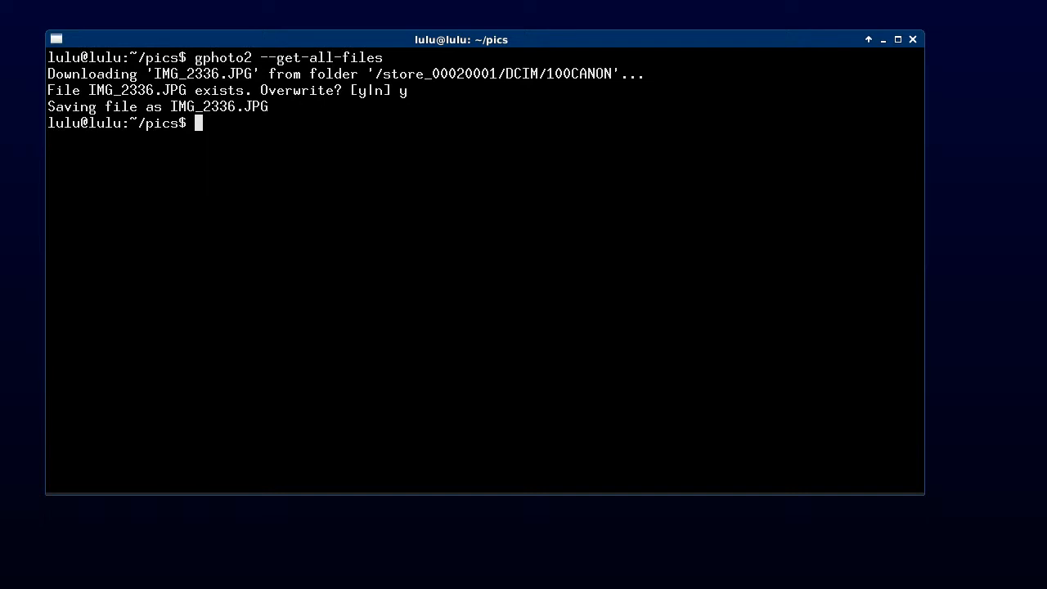
{"action": "type", "text": "gphoto2 --list-files"}
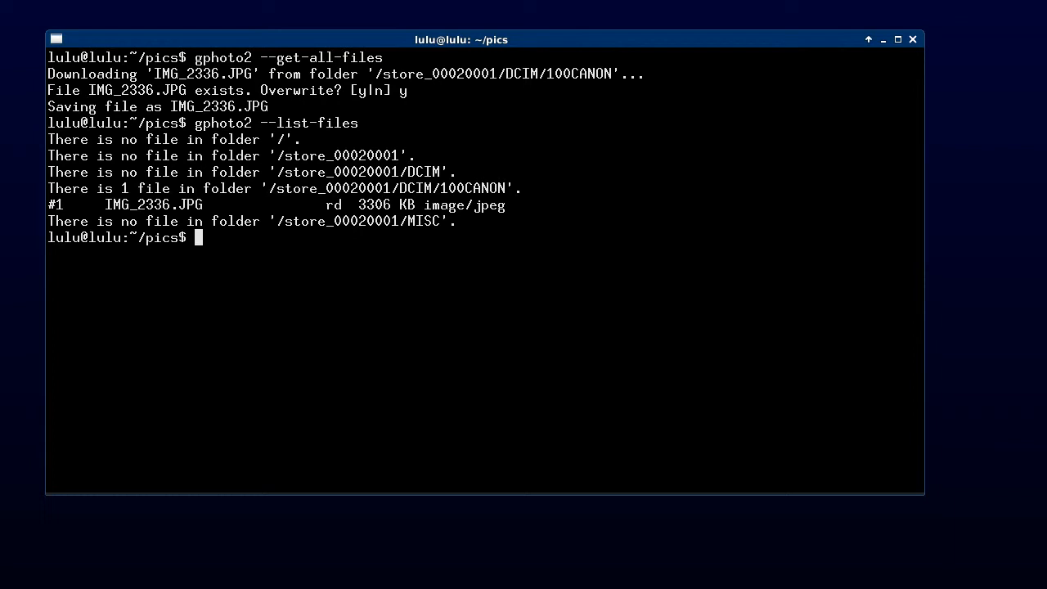
{"action": "key", "text": "ctrl+l"}
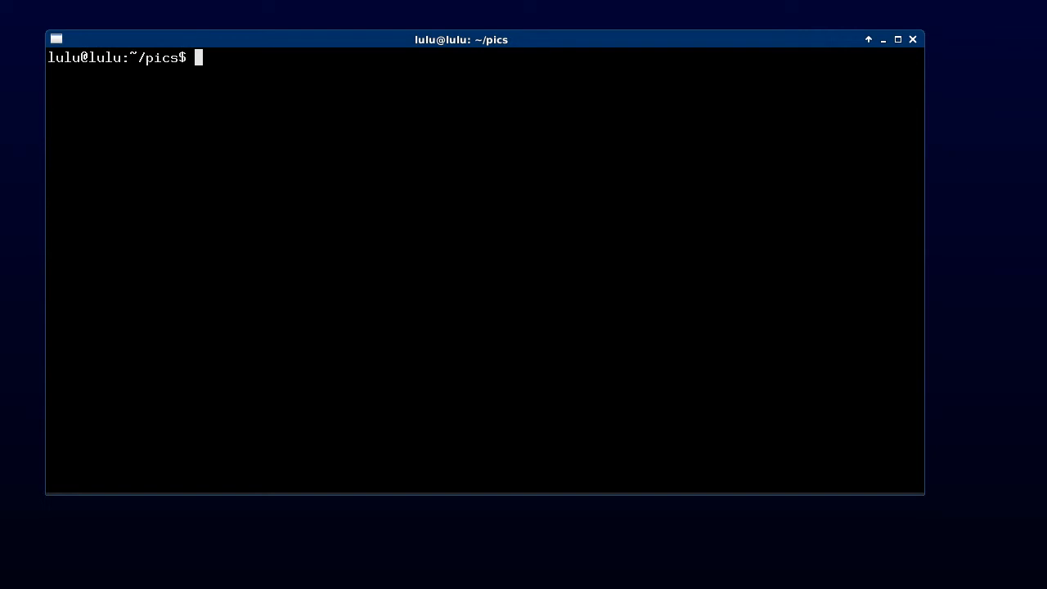
{"action": "type", "text": "gphoto2 --sum"}
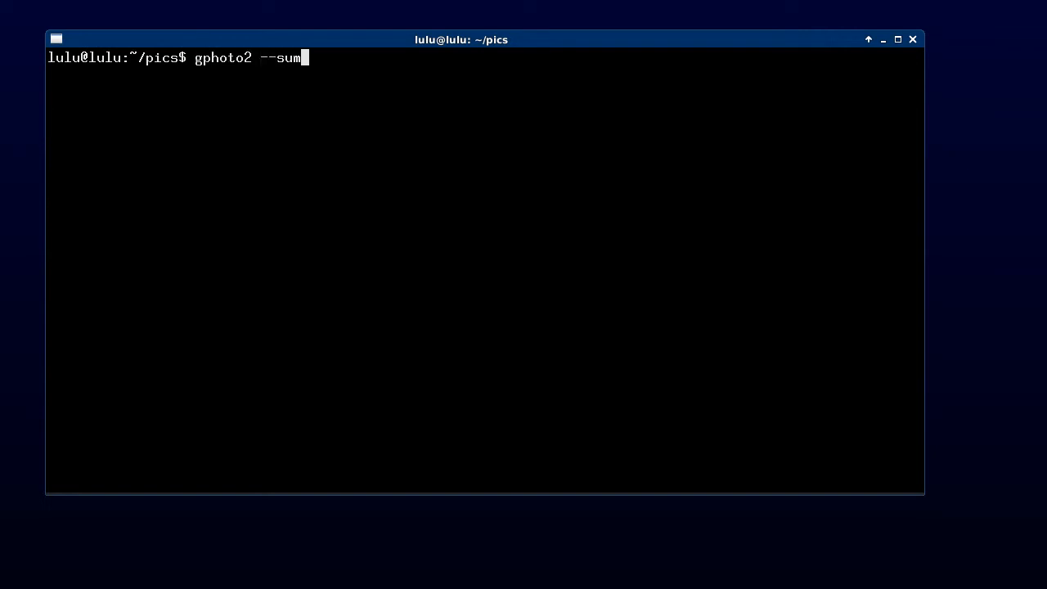
{"action": "key", "text": "Return"}
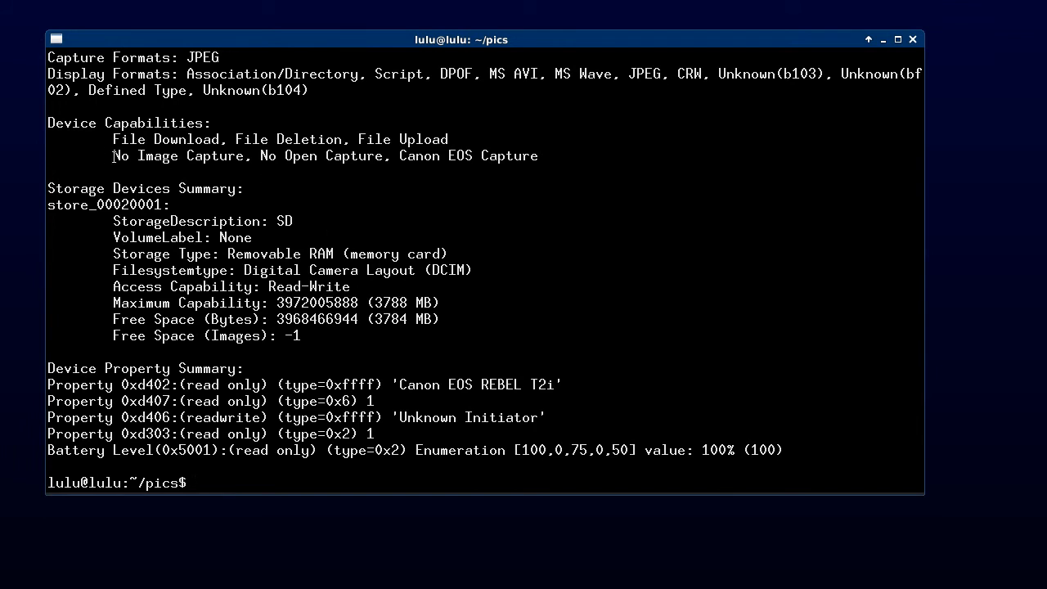
{"action": "double_click", "coordinate": [181, 156]}
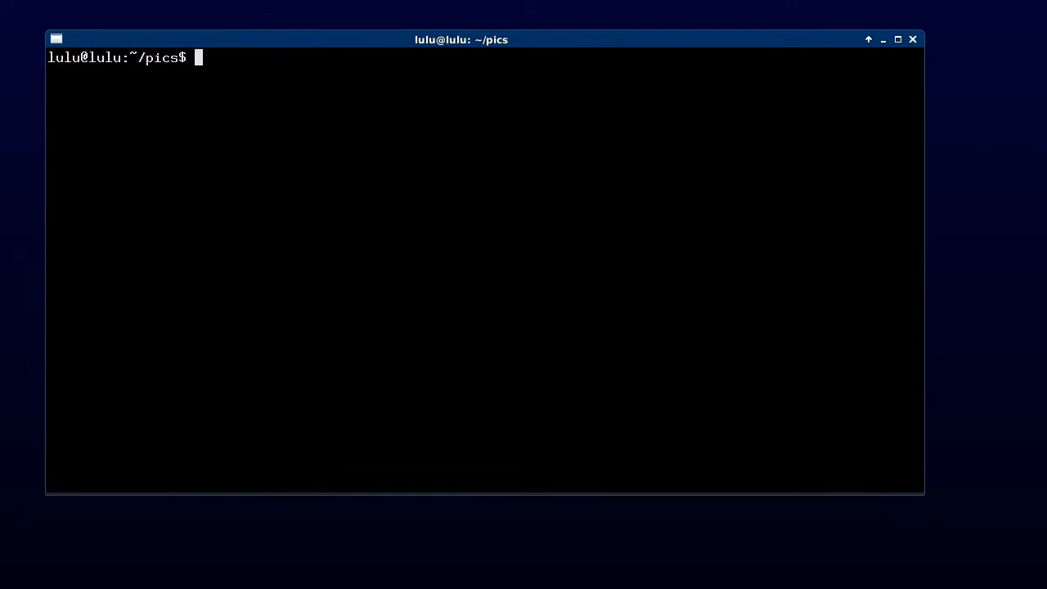
Step: Run 'gphoto2 --capture-image' to store capt0000.jpg on the camera, then recall the command
{"action": "type", "text": "gphoto2 --capture"}
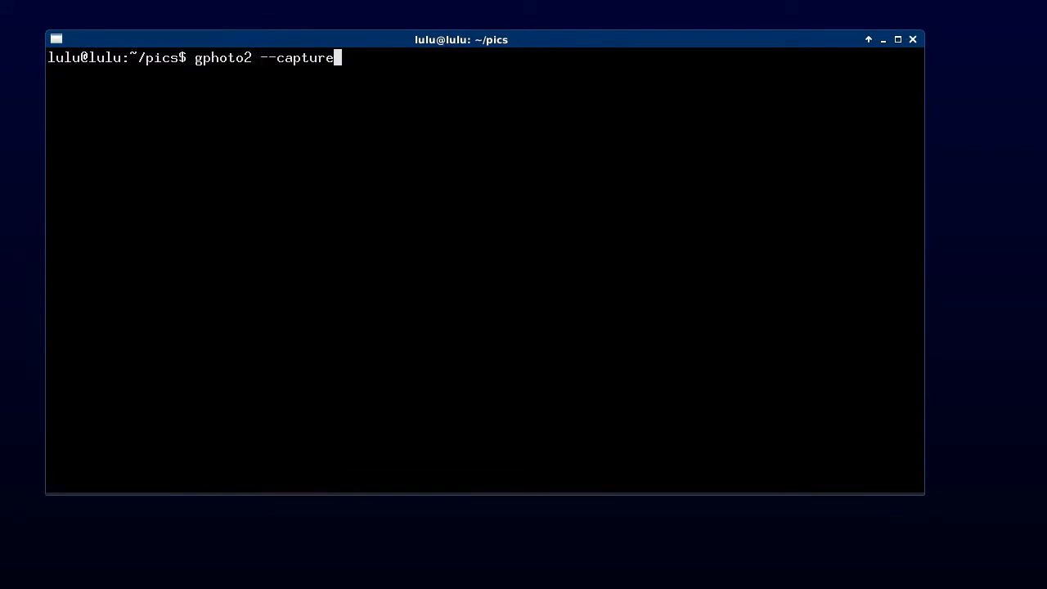
{"action": "type", "text": "-image"}
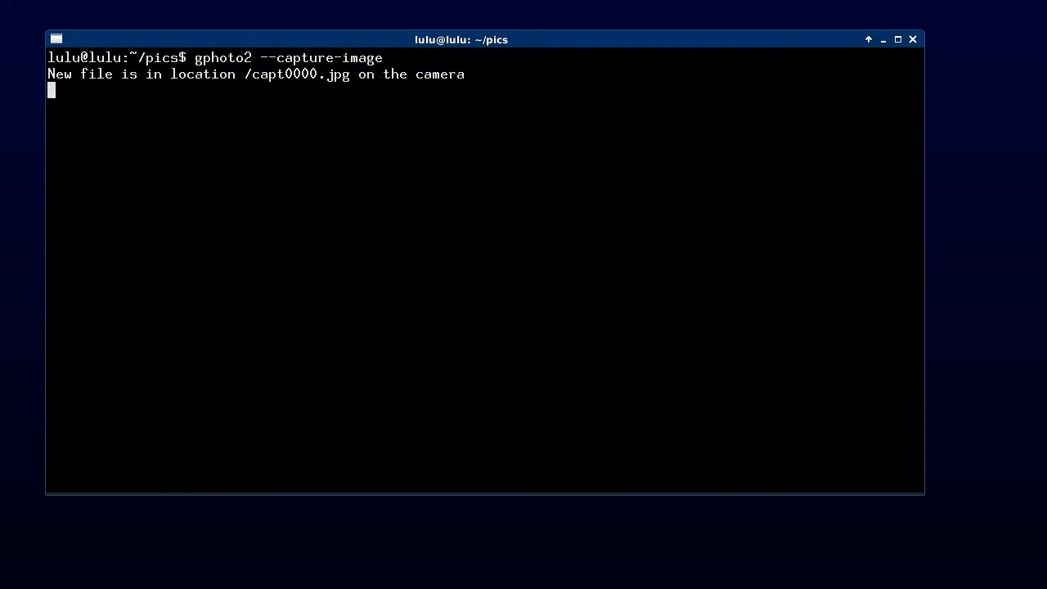
{"action": "key", "text": "Return"}
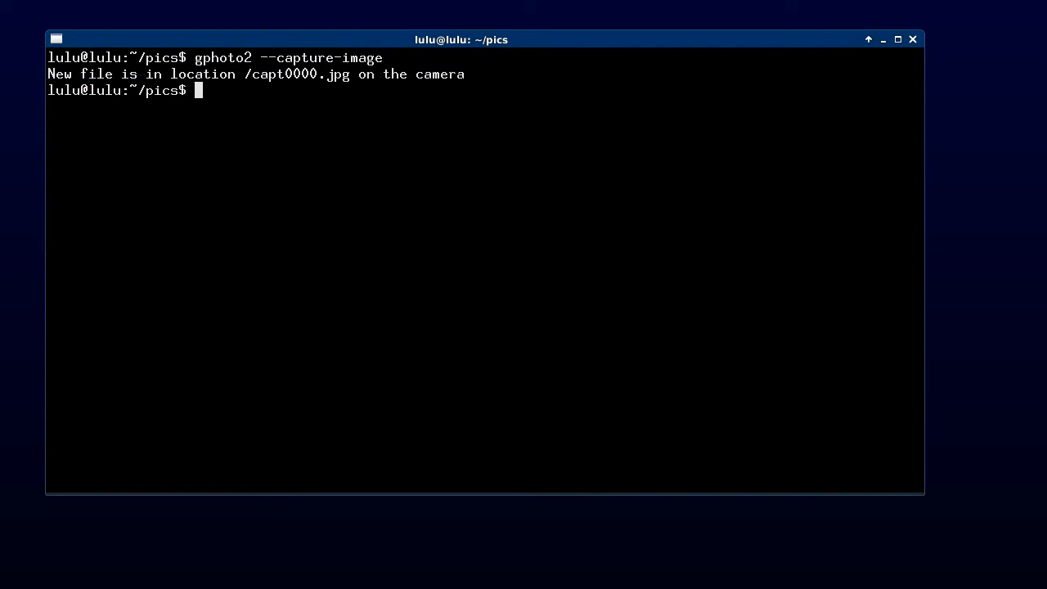
{"action": "type", "text": "gphoto2 --capture-image"}
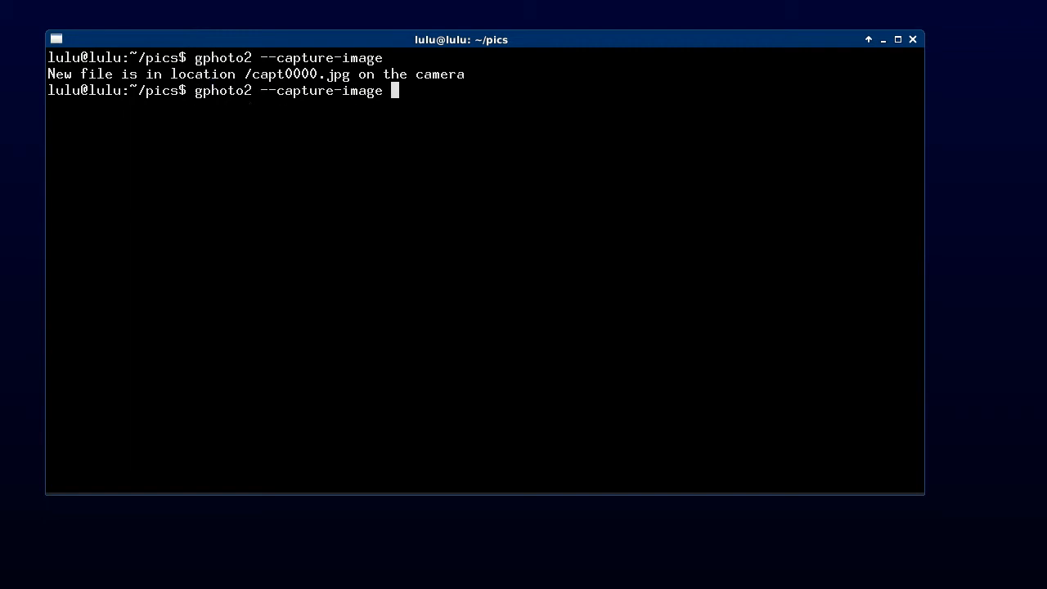
Step: Run 'gphoto2 --capture-image-and-download' saving capt0000.jpg into ~/pics, then list ~/pics and camera files
{"action": "type", "text": "-and"}
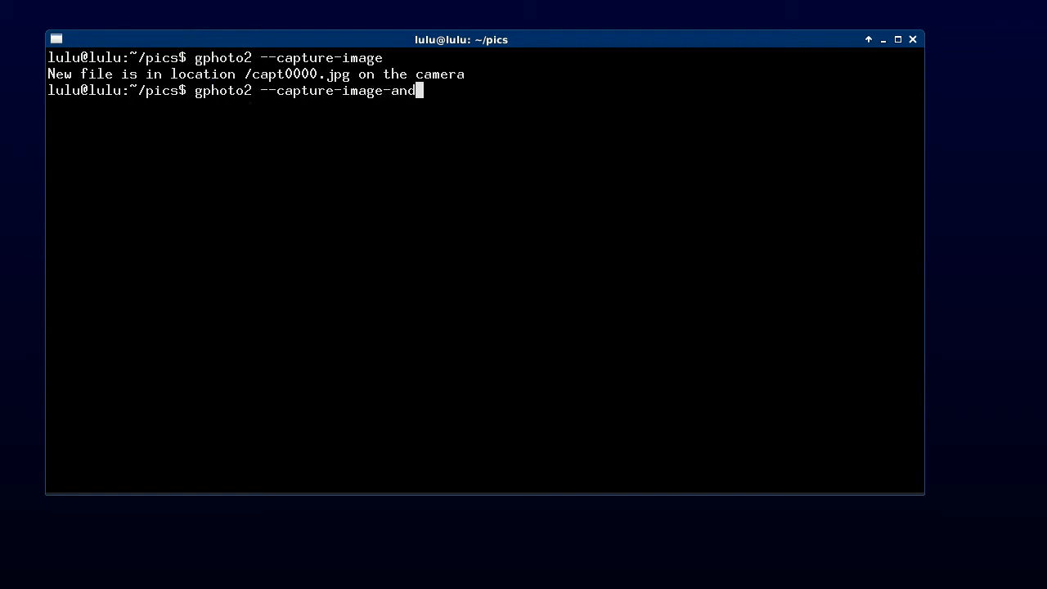
{"action": "type", "text": "-download"}
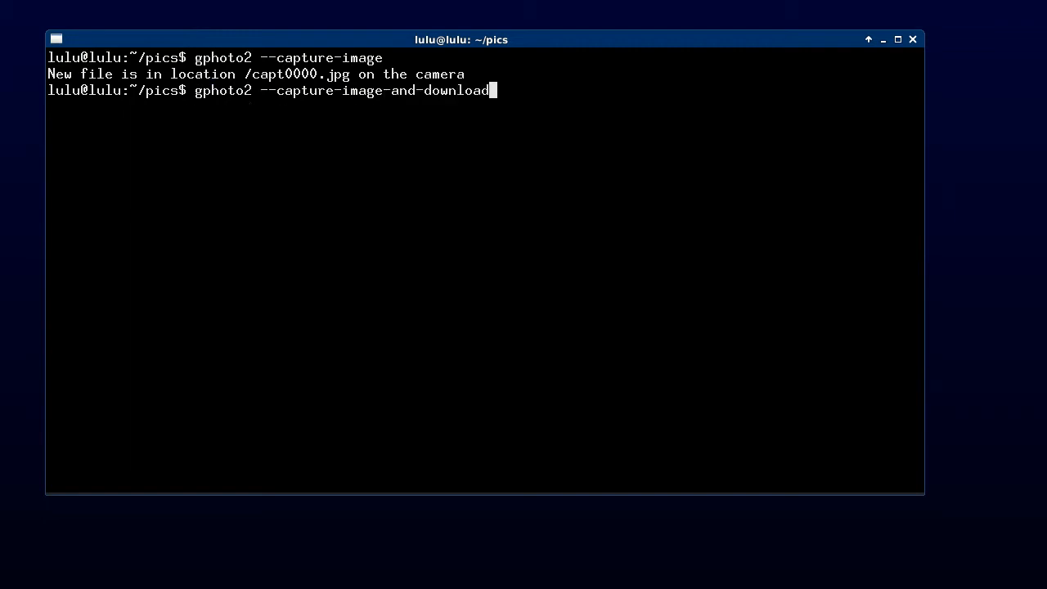
{"action": "key", "text": "Return"}
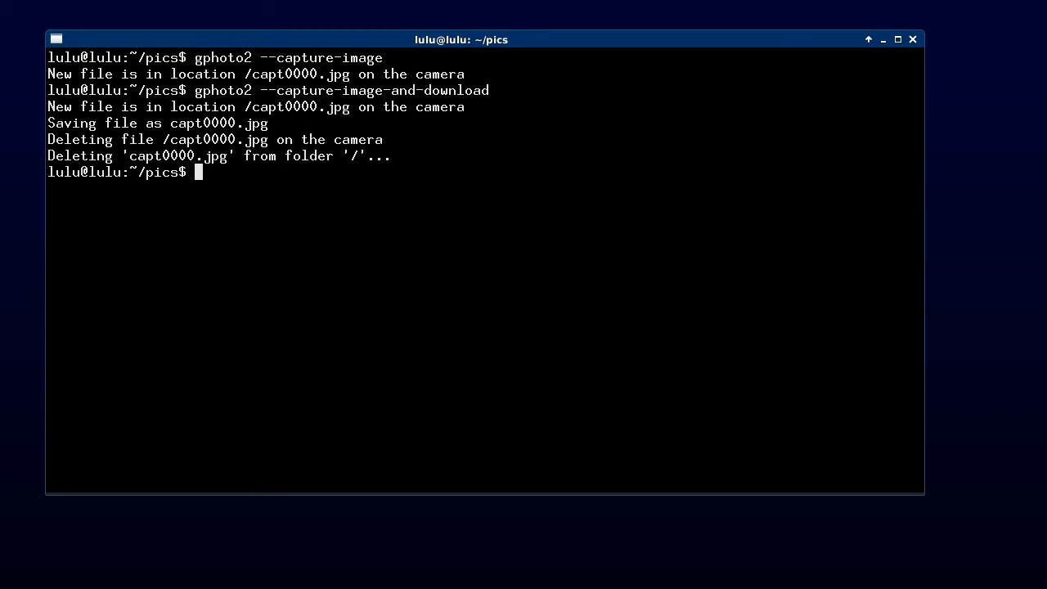
{"action": "type", "text": "la"}
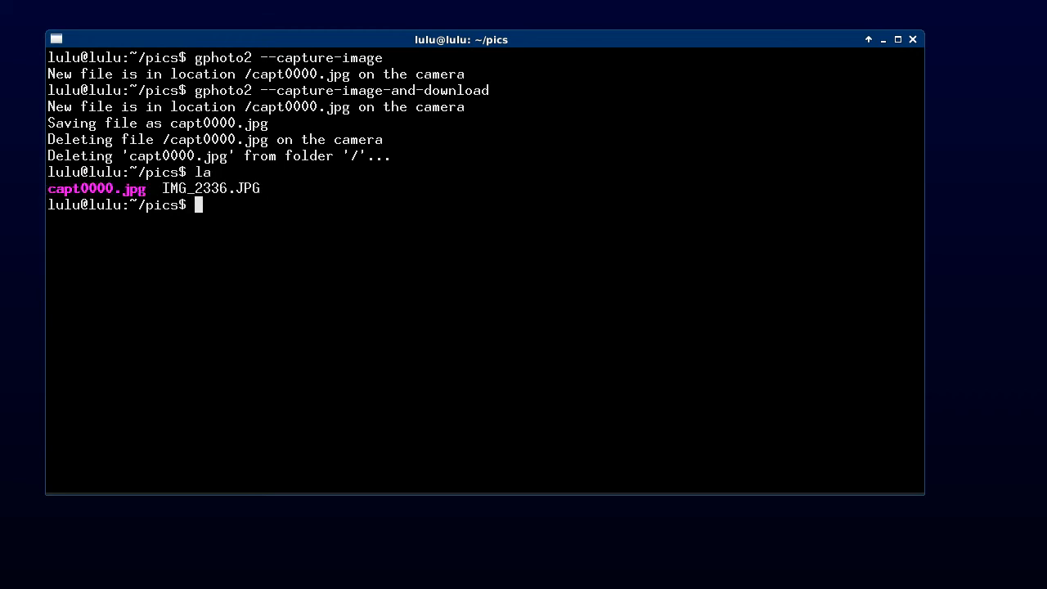
{"action": "type", "text": "gphoto2 -L"}
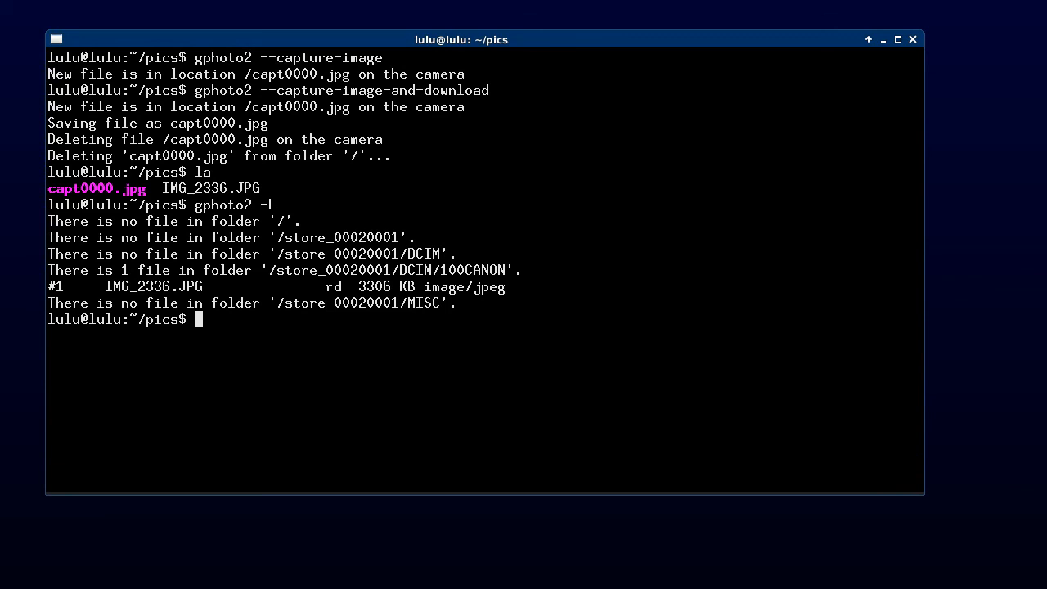
{"action": "mouse_move", "coordinate": [957, 76]}
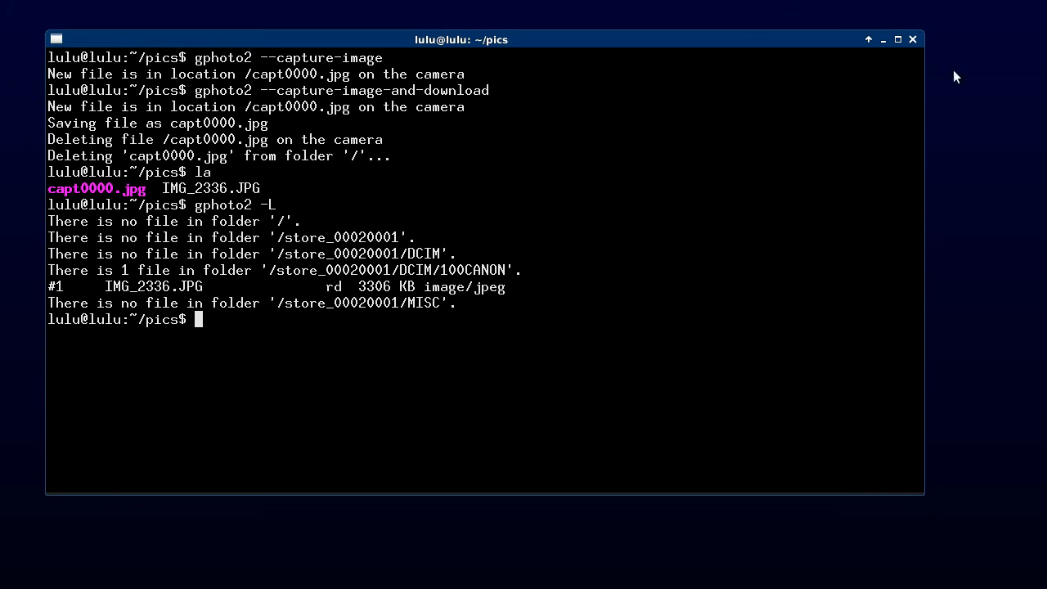